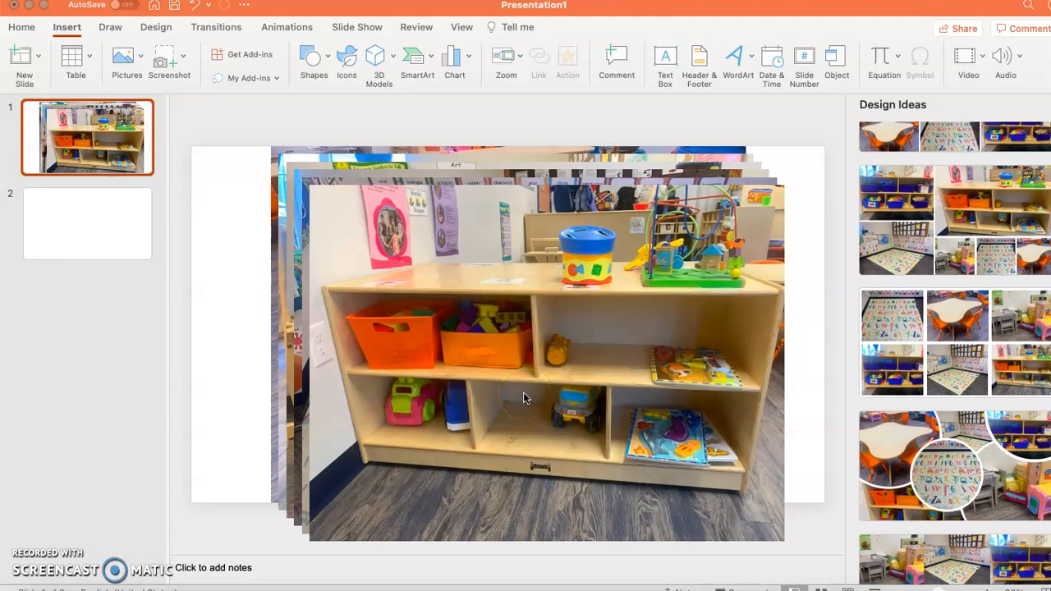
mouse_move(788, 428)
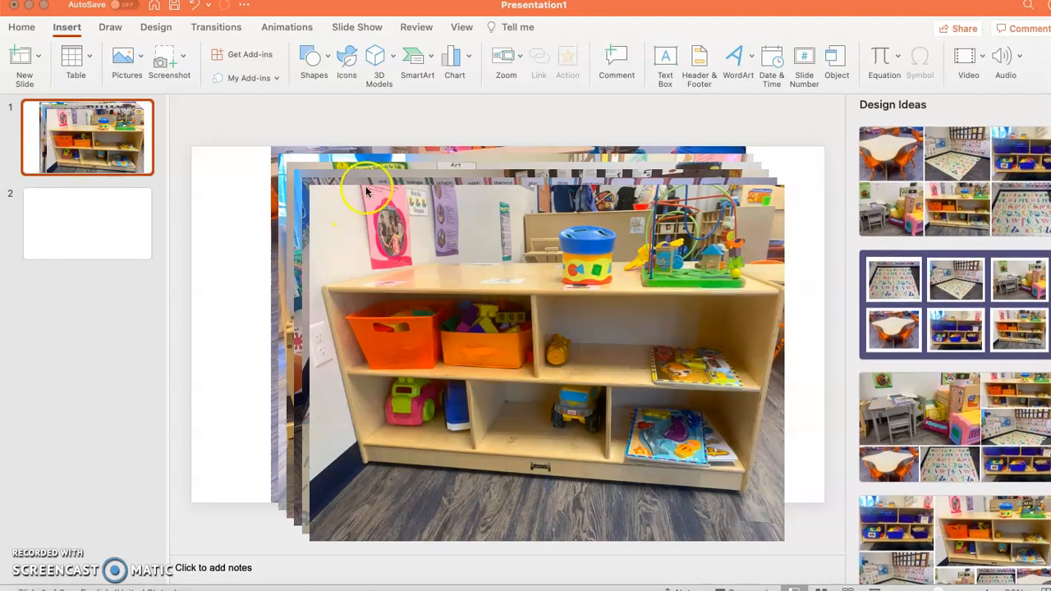
mouse_move(170, 119)
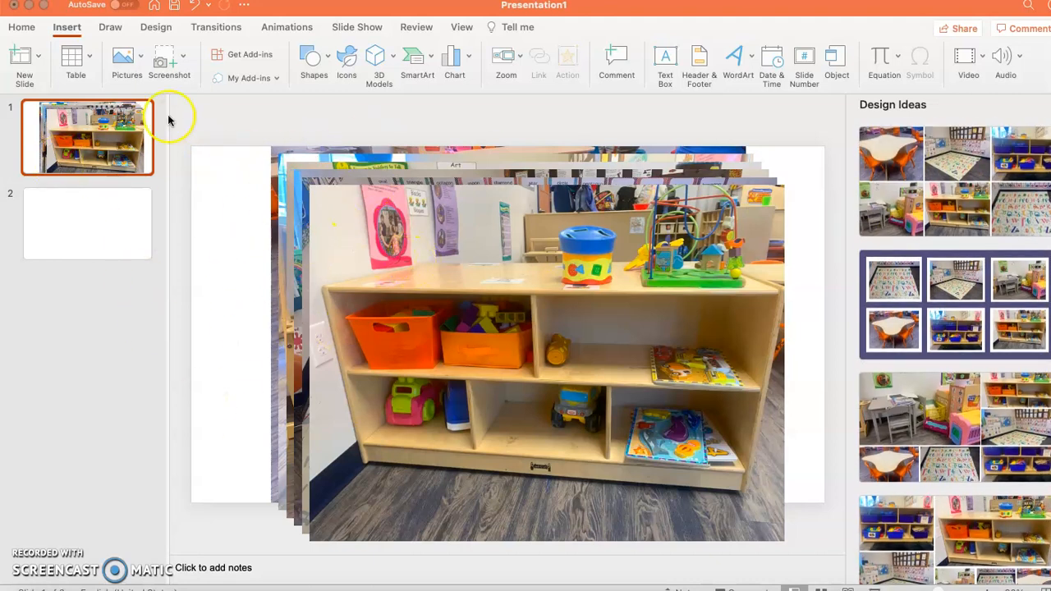
mouse_move(146, 103)
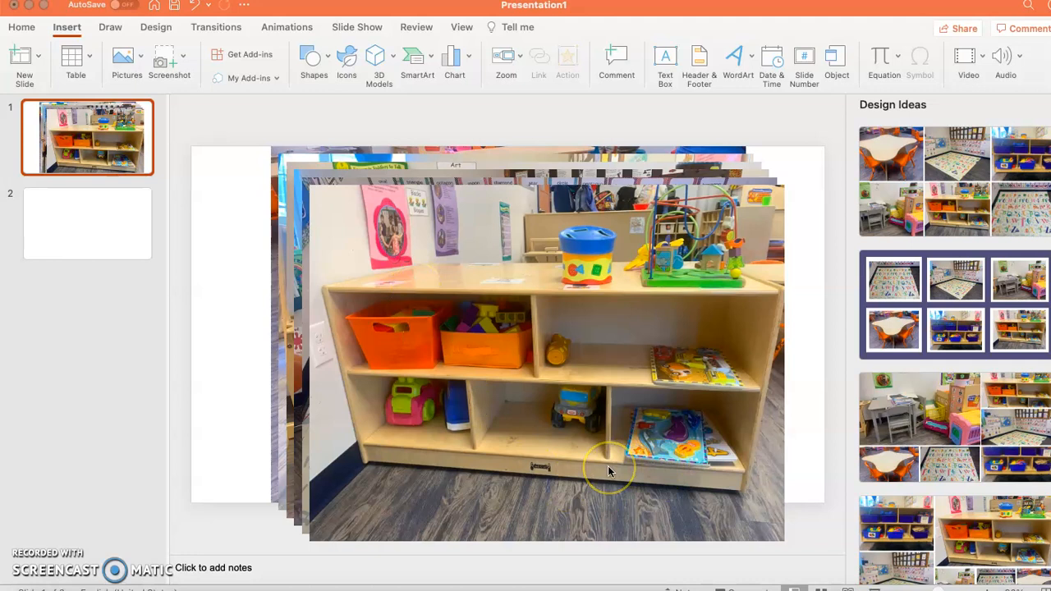
mouse_move(609, 470)
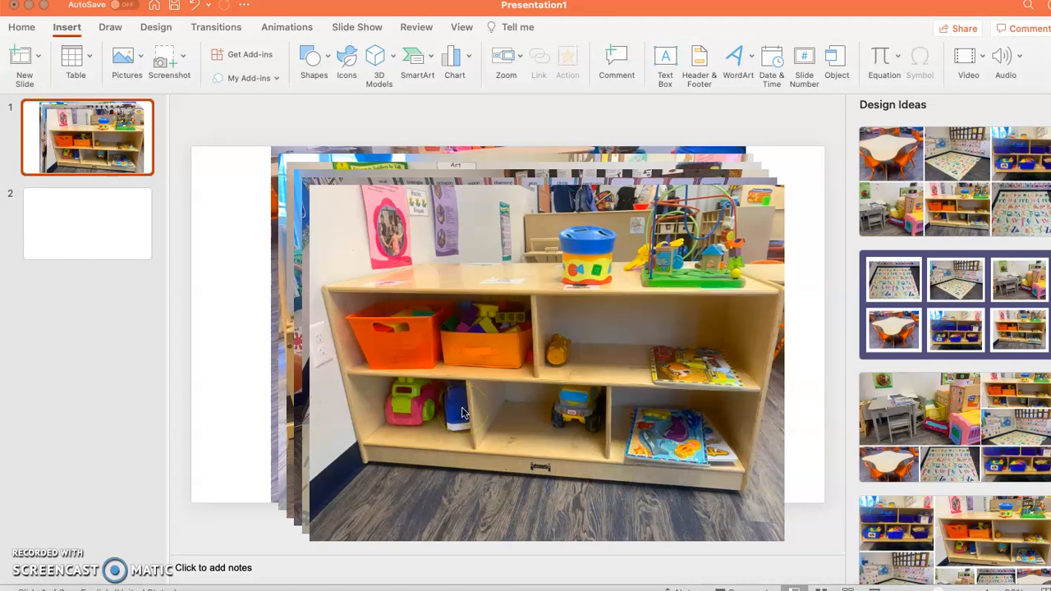
- Bring up the picture insertion options to add the classroom photos
click(66, 27)
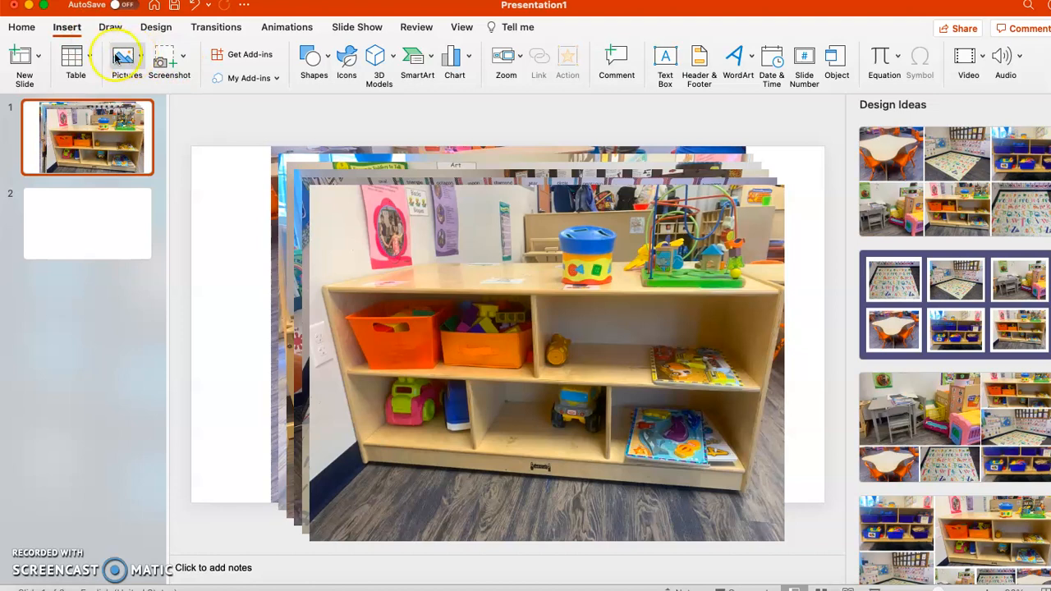
click(121, 62)
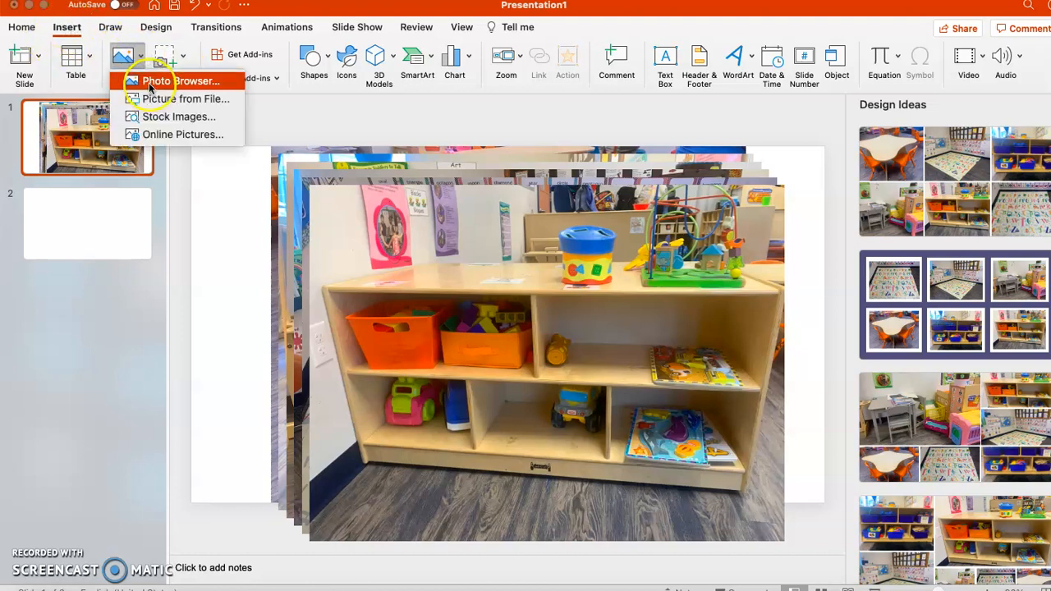
mouse_move(185, 99)
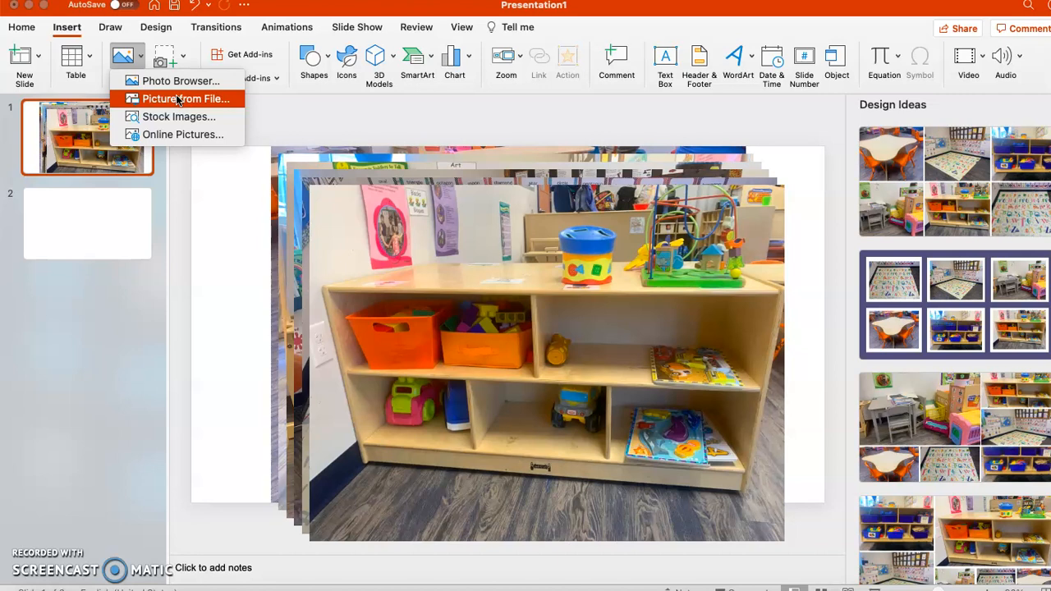
click(186, 99)
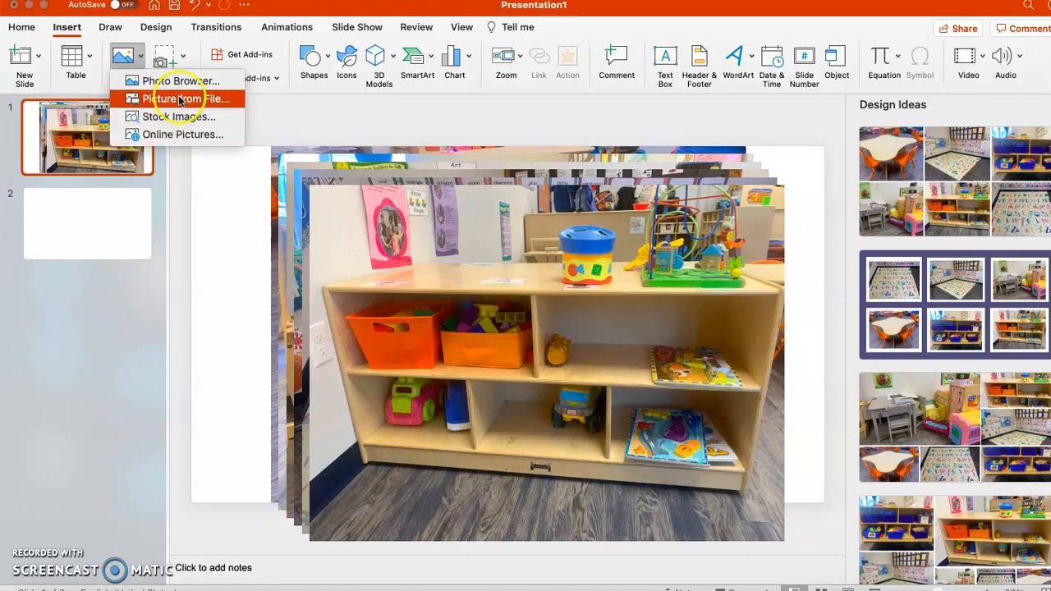
mouse_move(271, 319)
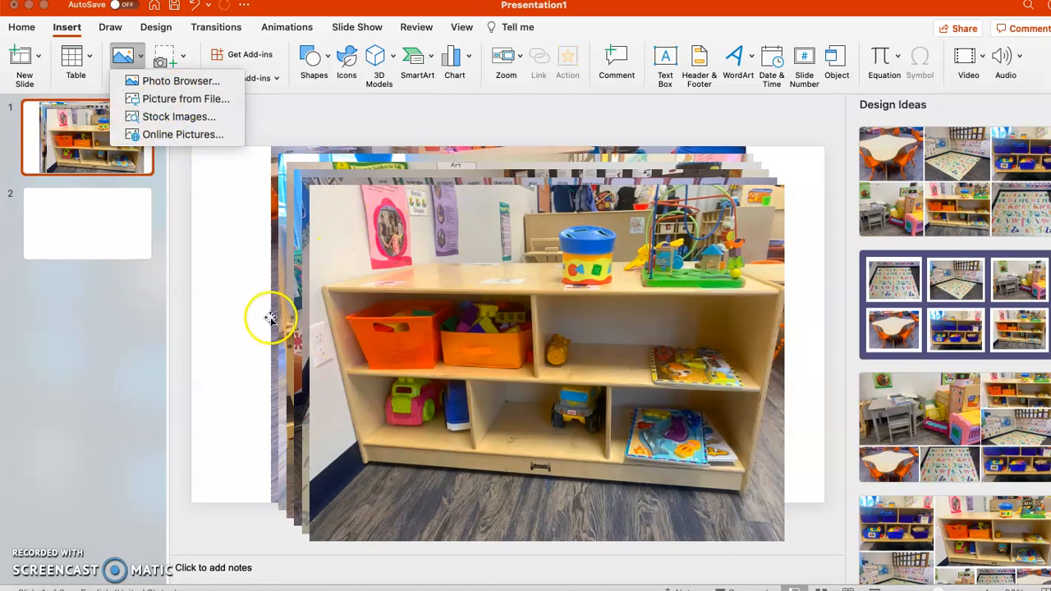
mouse_move(965, 273)
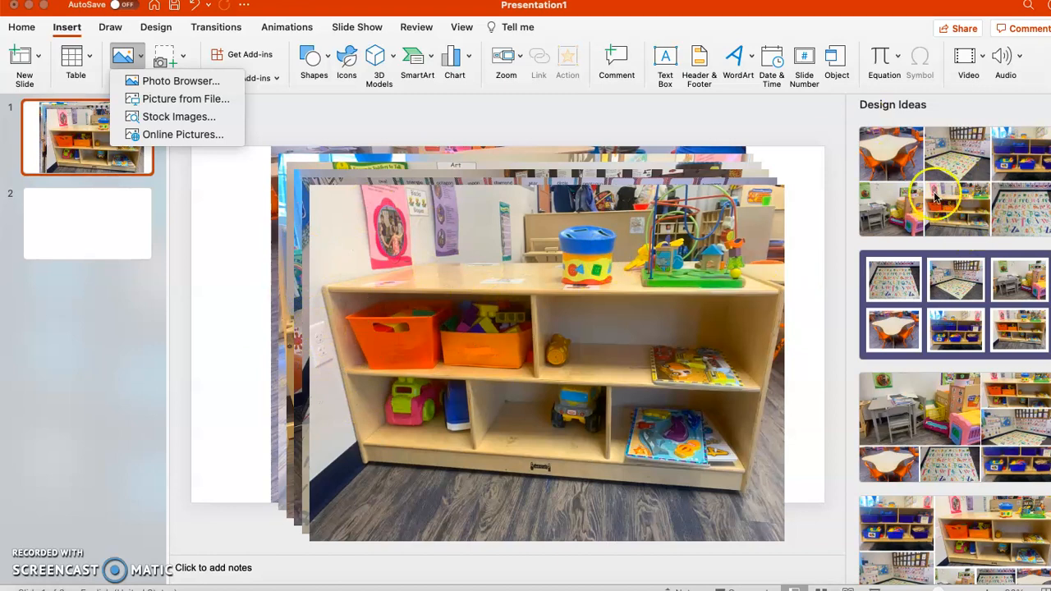
mouse_move(960, 333)
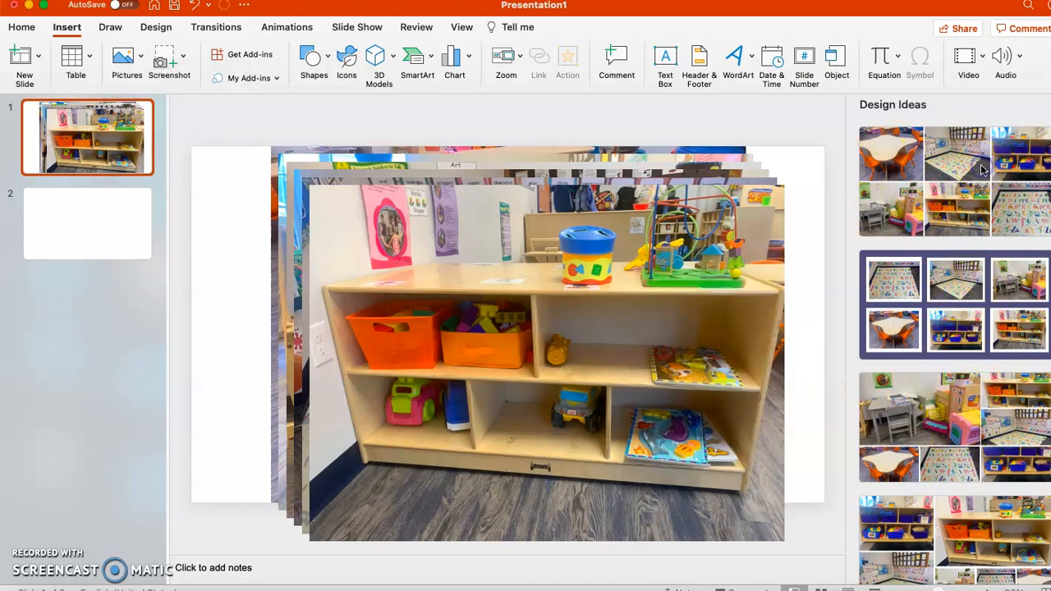
- Apply the six-photo grid layout, then select the table-and-chairs photo for copying
click(891, 154)
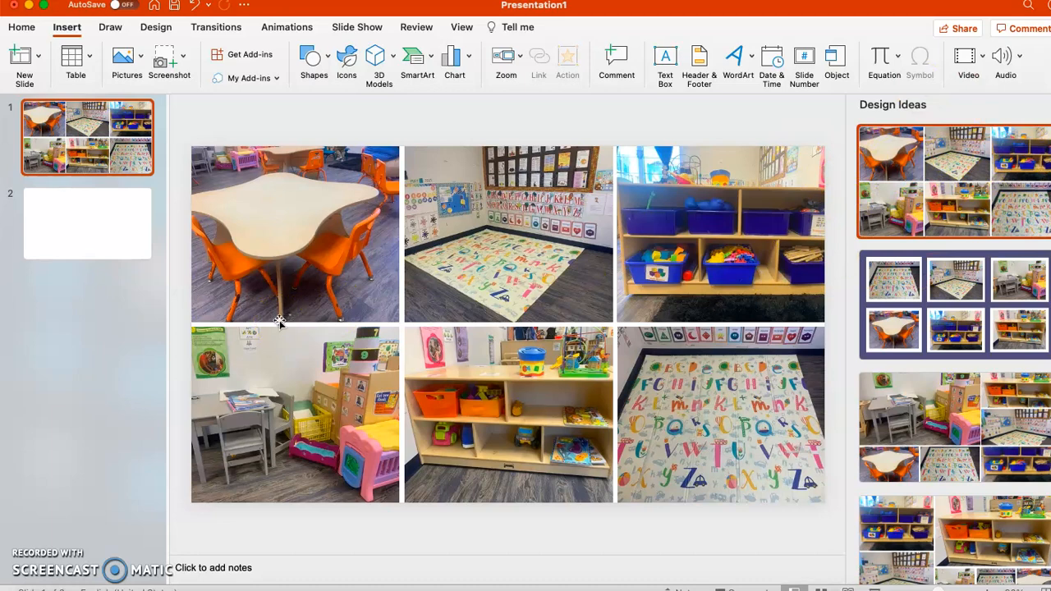
mouse_move(396, 198)
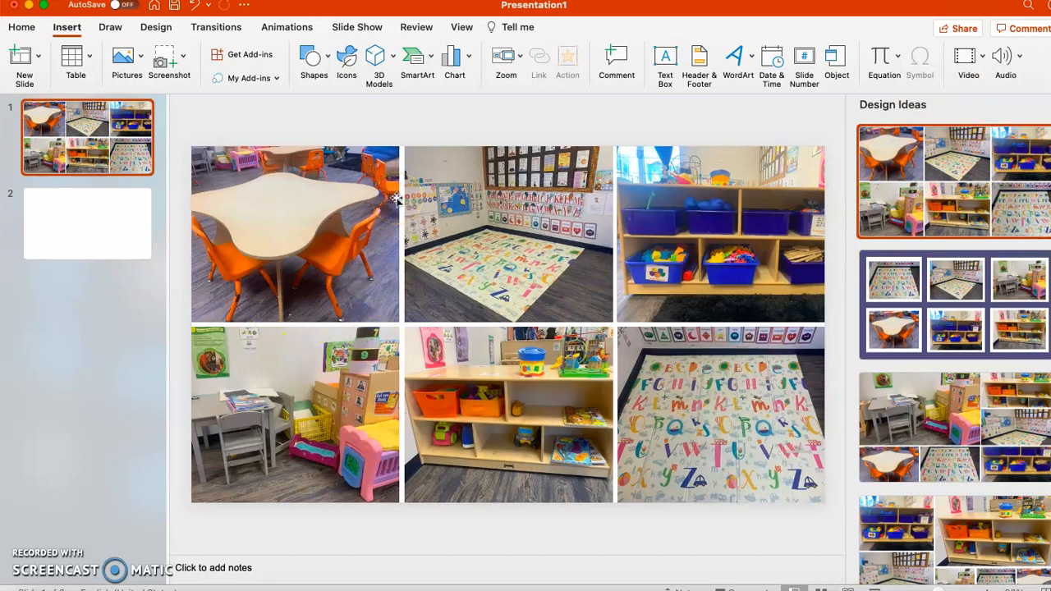
click(295, 234)
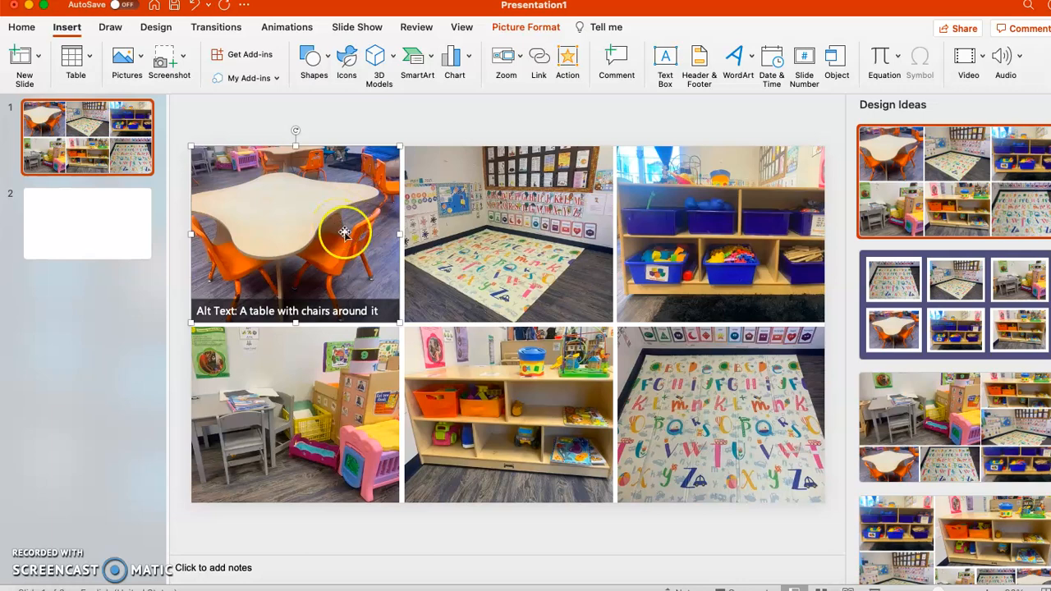
mouse_move(261, 265)
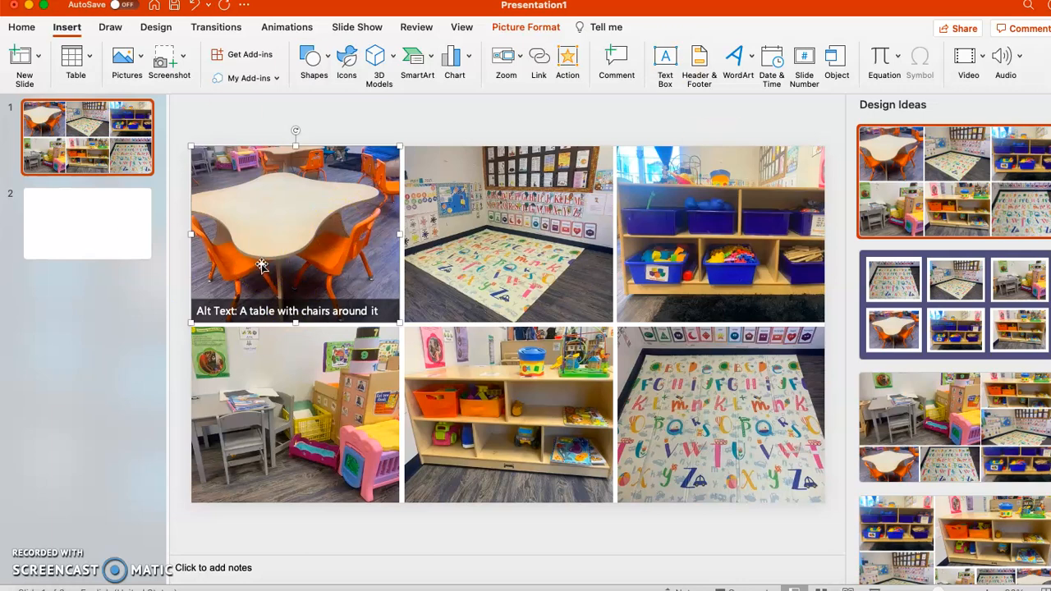
click(87, 223)
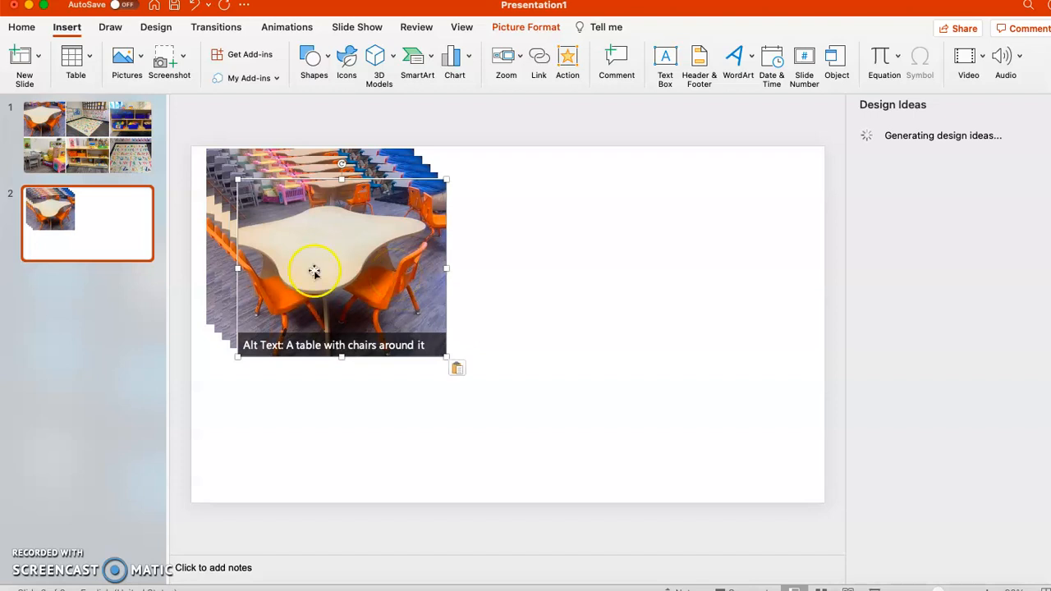
mouse_move(813, 177)
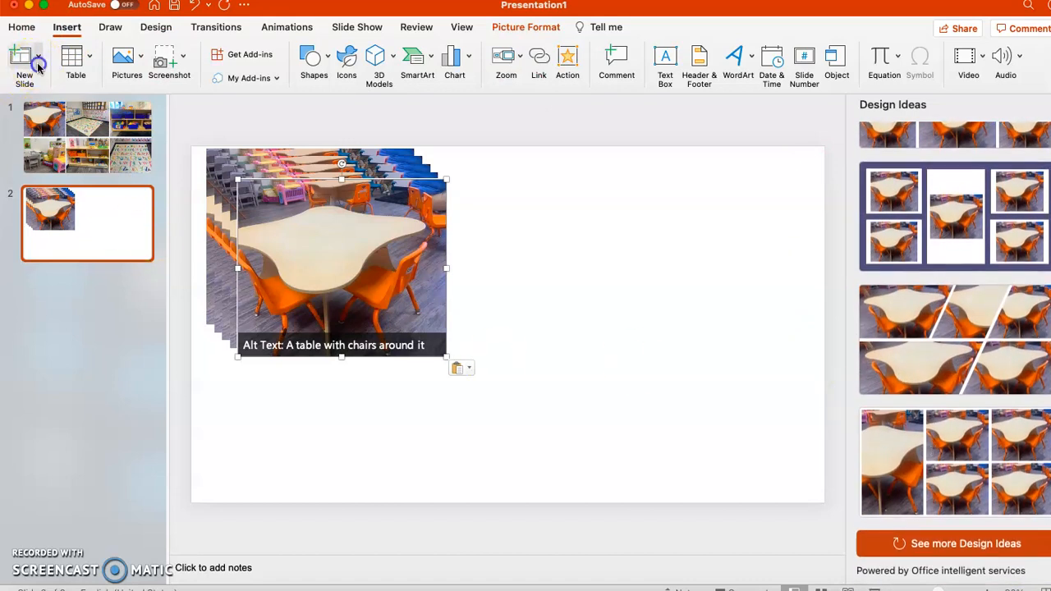
- Insert a blank slide 3 after the slide with the stacked table photo copies
click(24, 61)
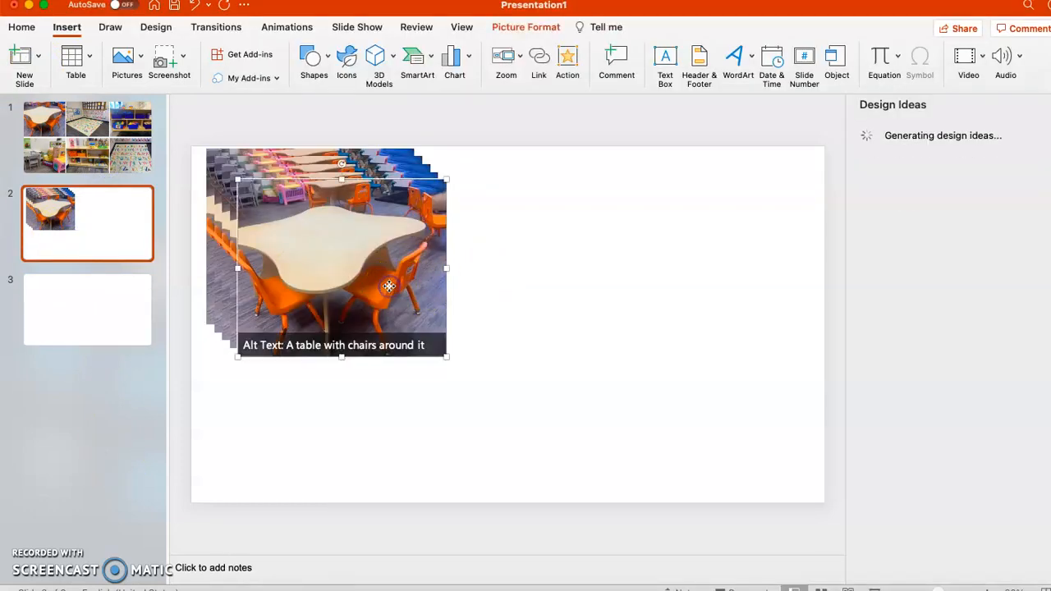
click(86, 309)
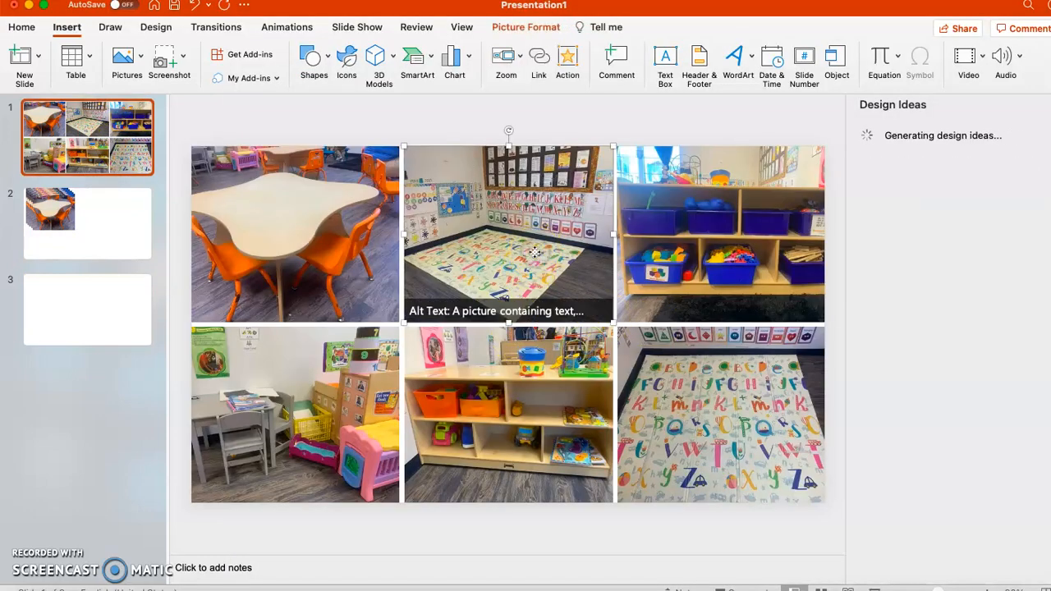
mouse_move(162, 287)
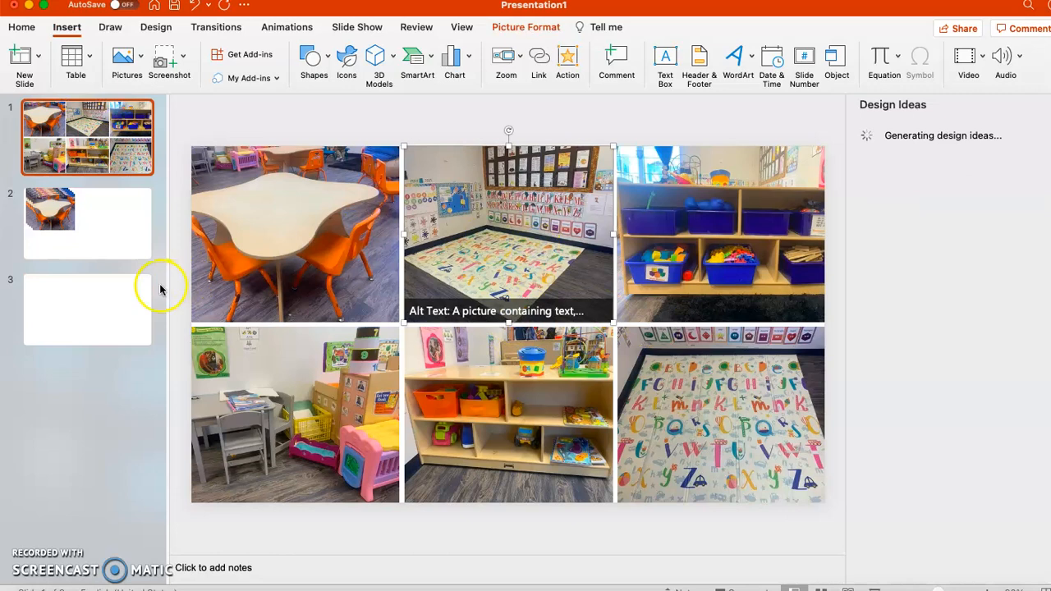
- Go to the blank third slide
click(87, 310)
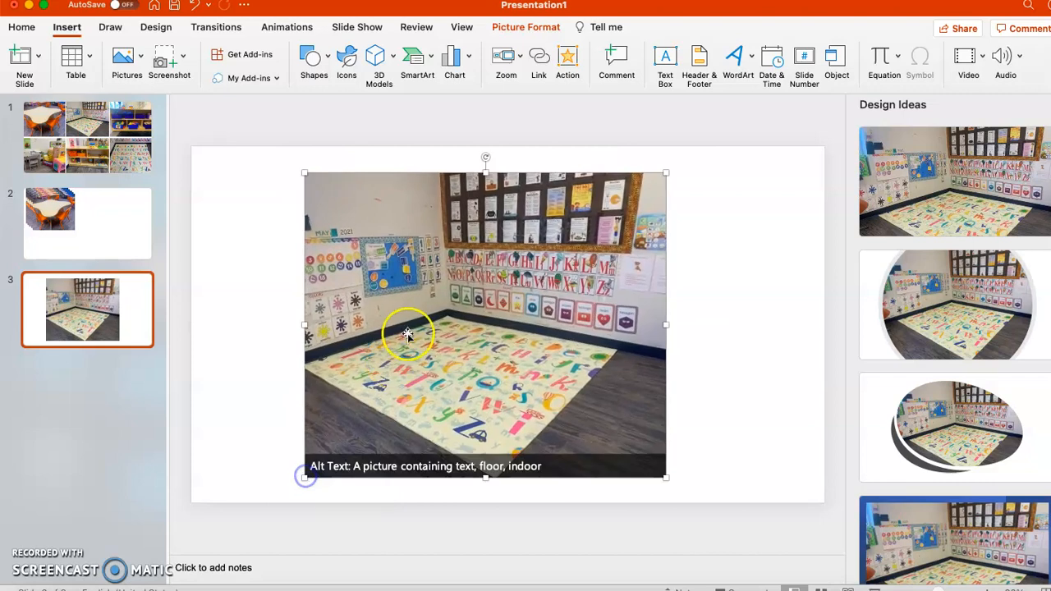
mouse_move(391, 297)
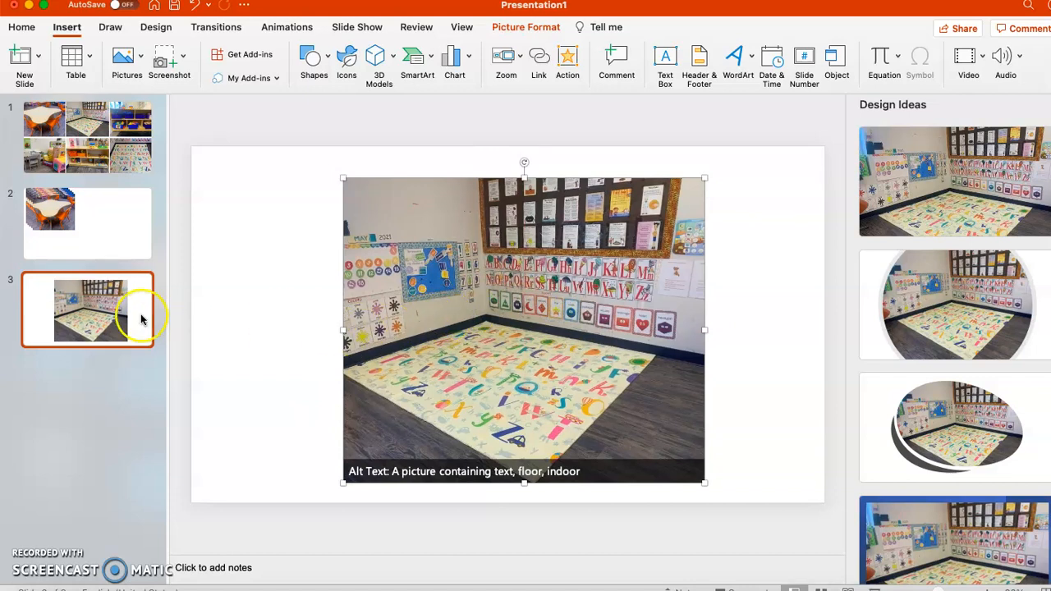
mouse_move(74, 62)
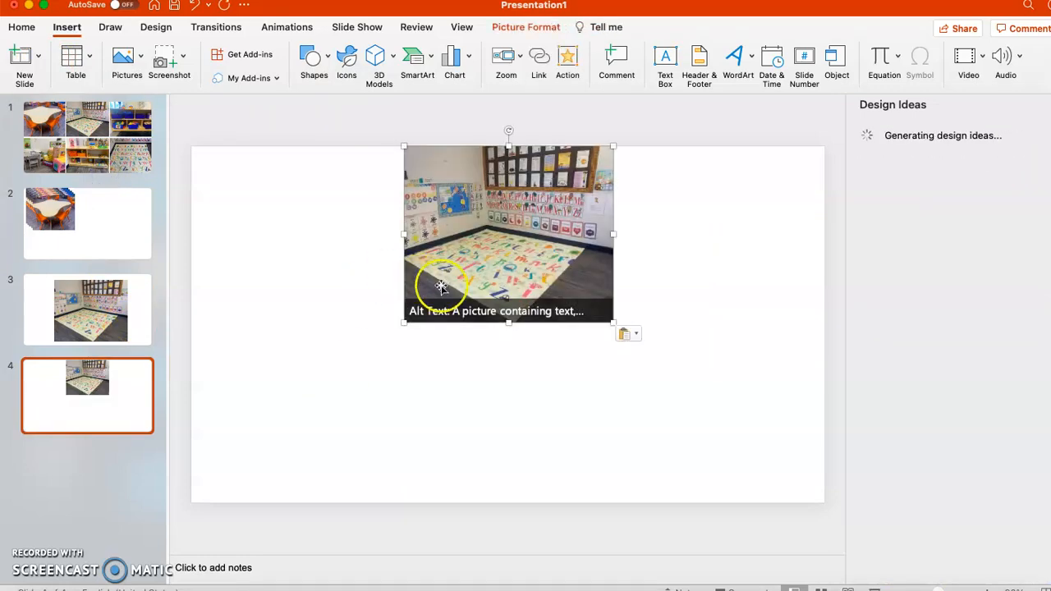
- Nudge the rug photo toward the slide top and draw a blue square below it
drag(442, 285, 453, 271)
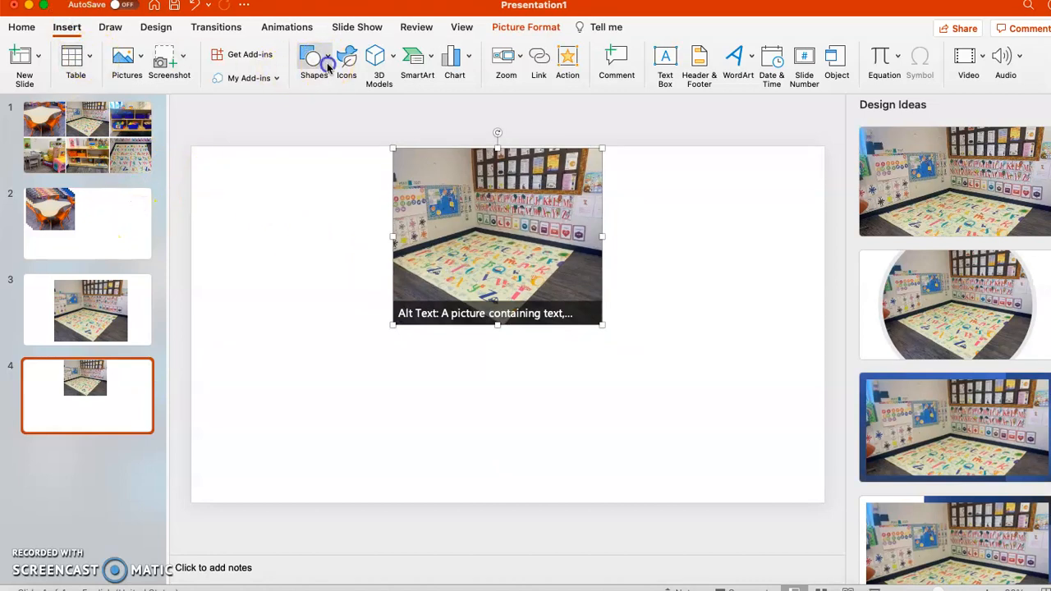
click(313, 62)
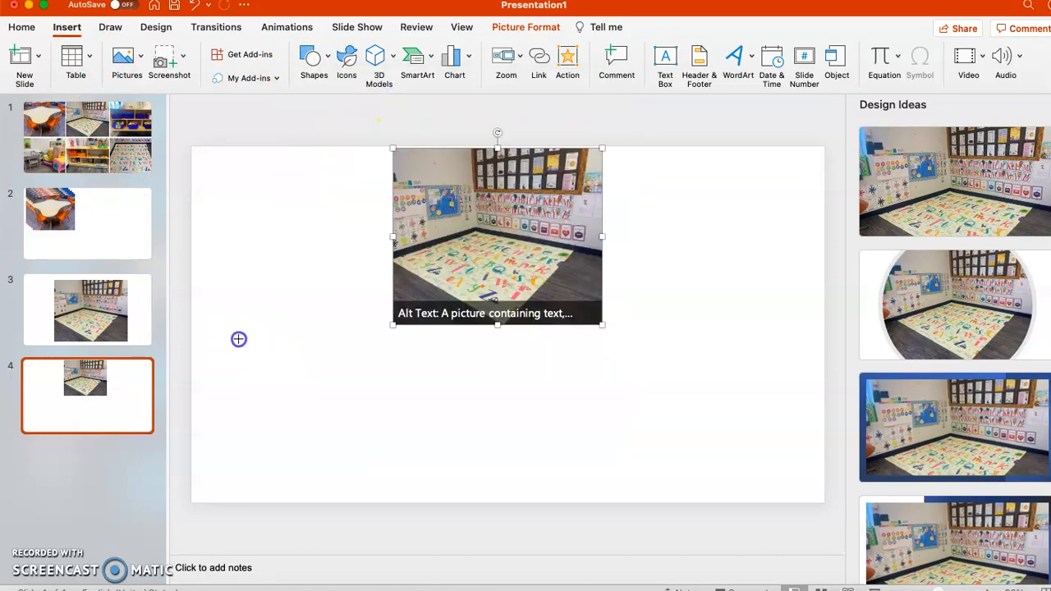
drag(239, 339, 357, 441)
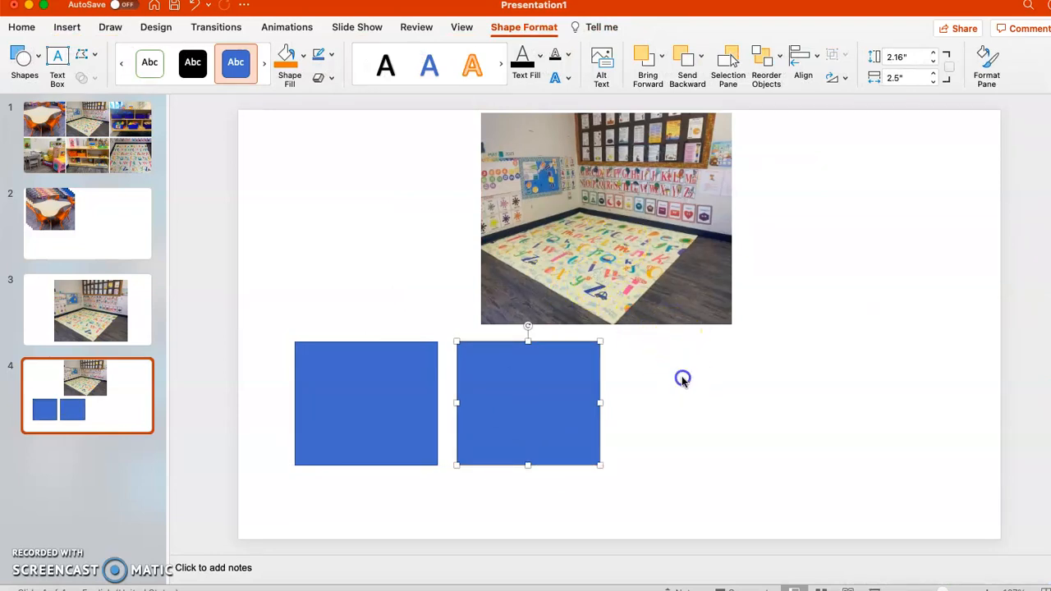
- Place another square to the right of the others and select the first square for copying
drag(528, 403, 678, 452)
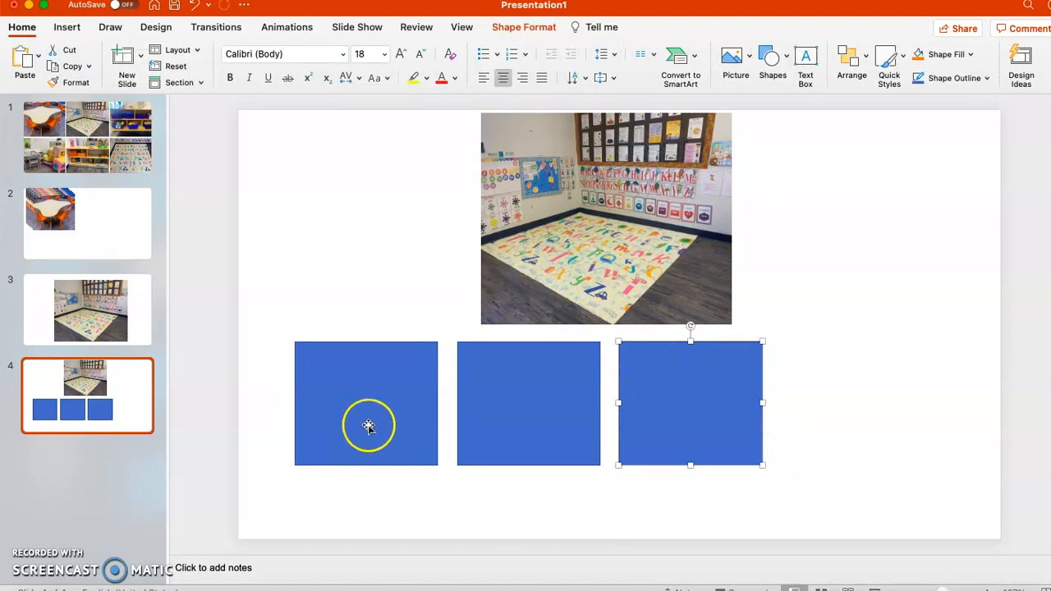
mouse_move(384, 374)
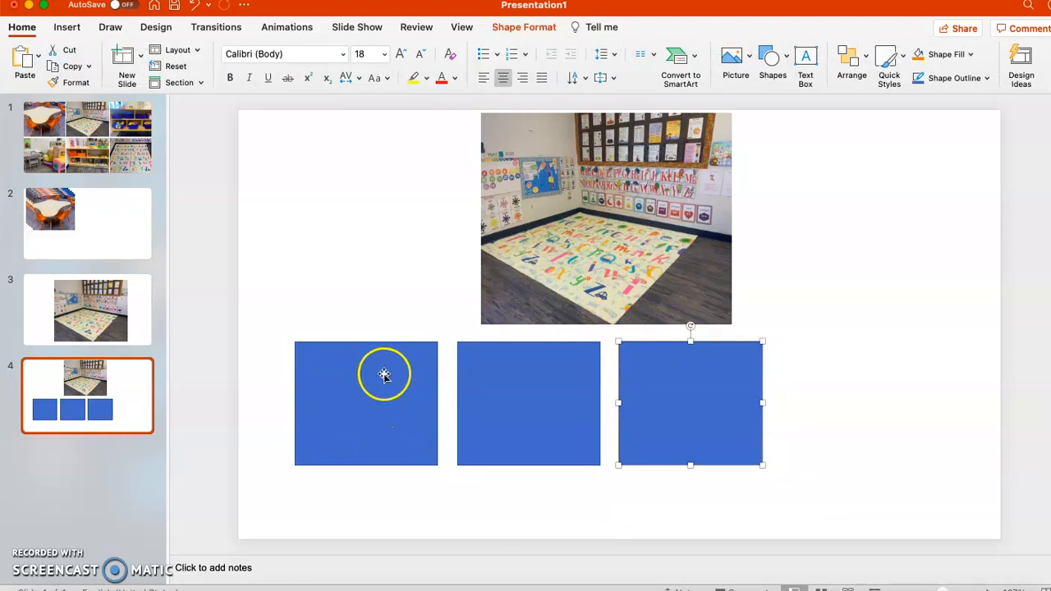
click(860, 359)
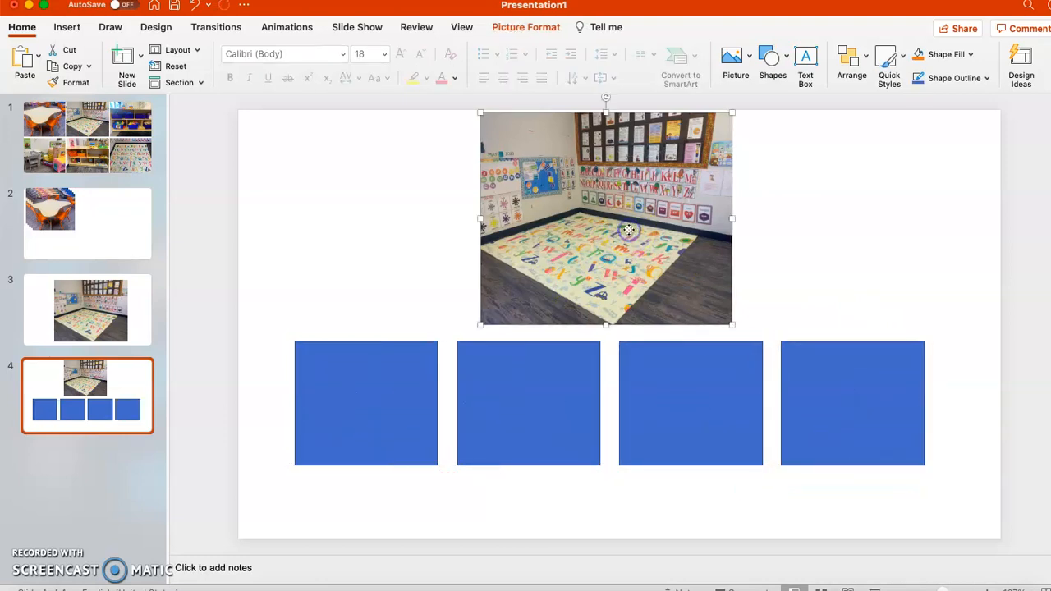
mouse_move(496, 238)
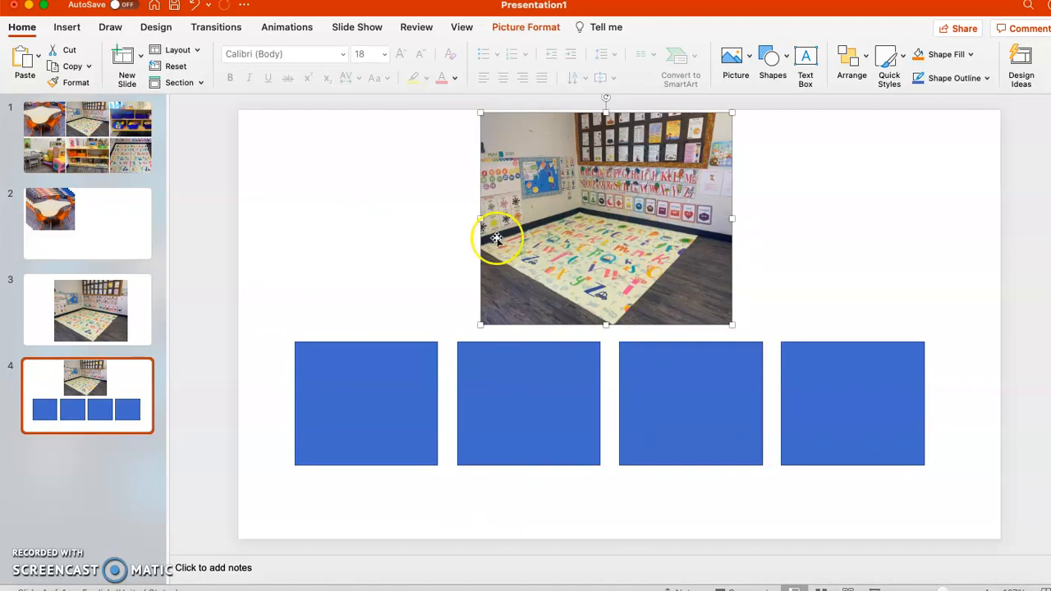
mouse_move(135, 238)
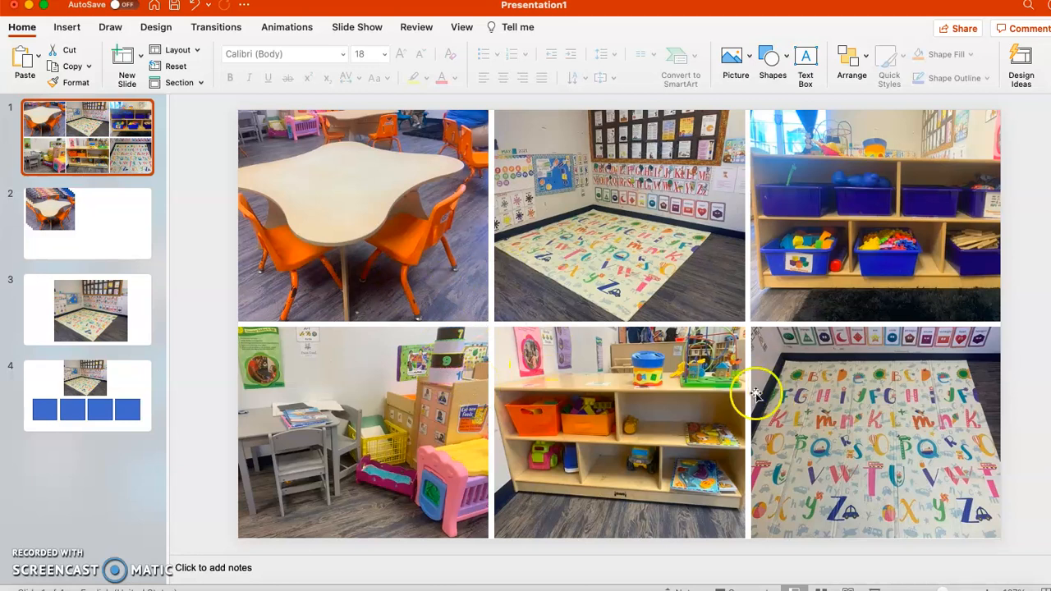
mouse_move(454, 315)
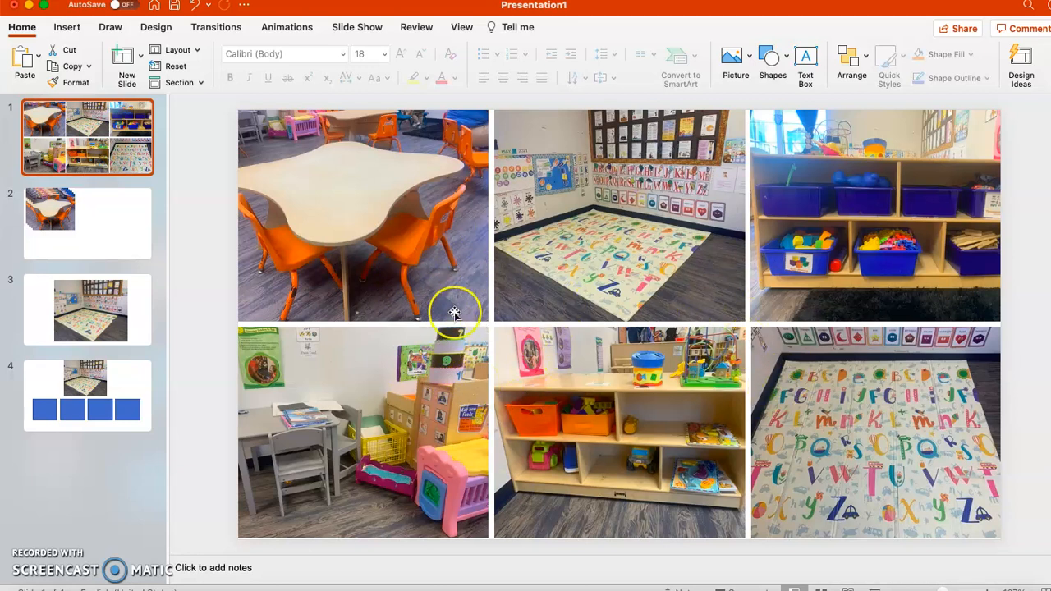
mouse_move(165, 163)
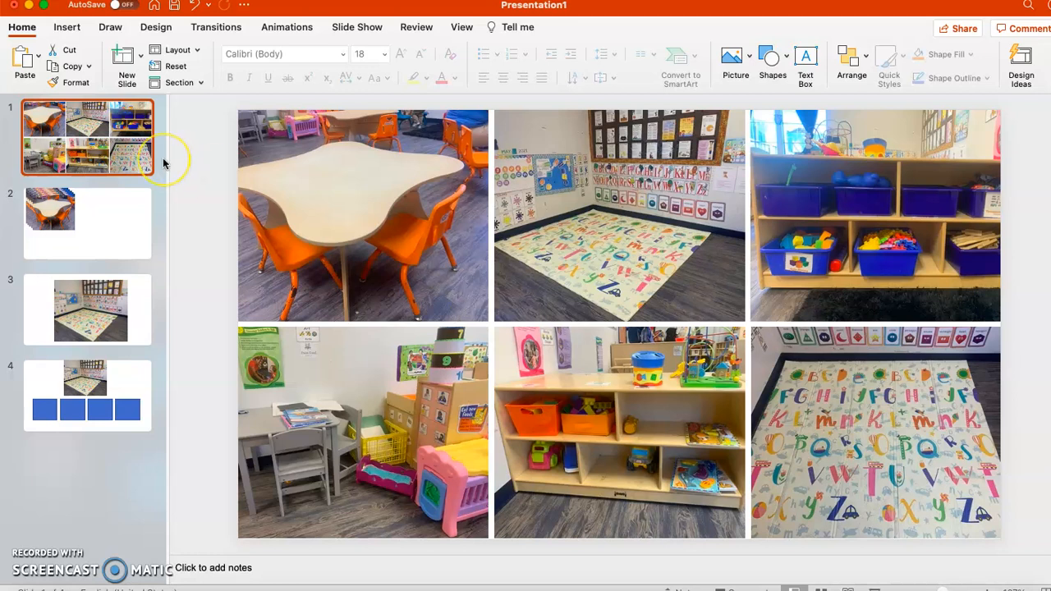